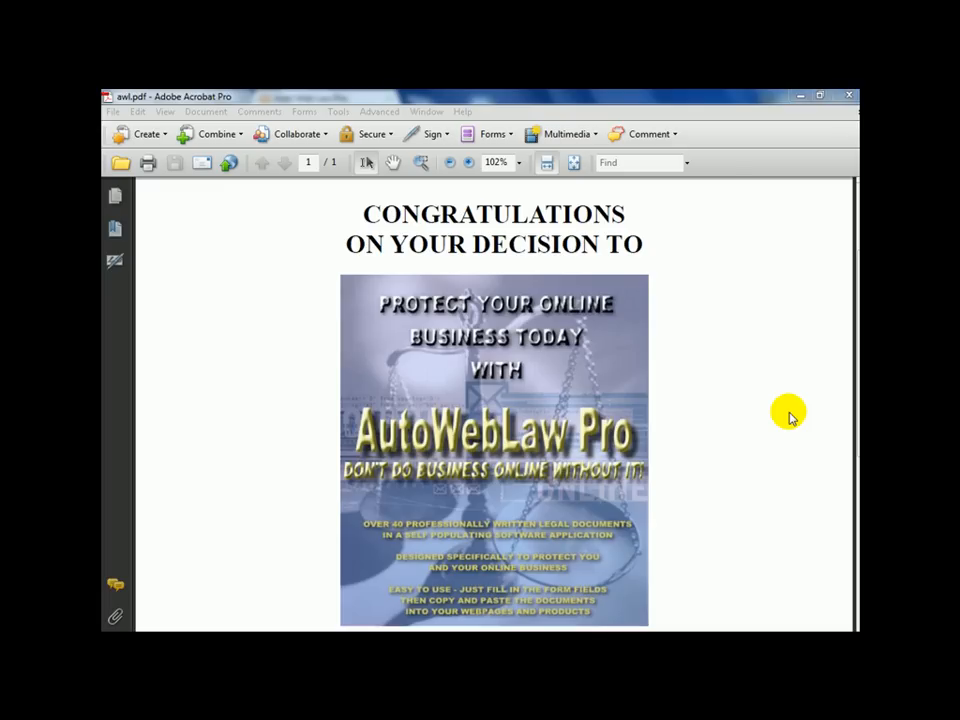
Step: Follow the CLICK HERE TO ENTER link in the AutoWebLaw Pro PDF, raising the connection warning
scroll("down", 3)
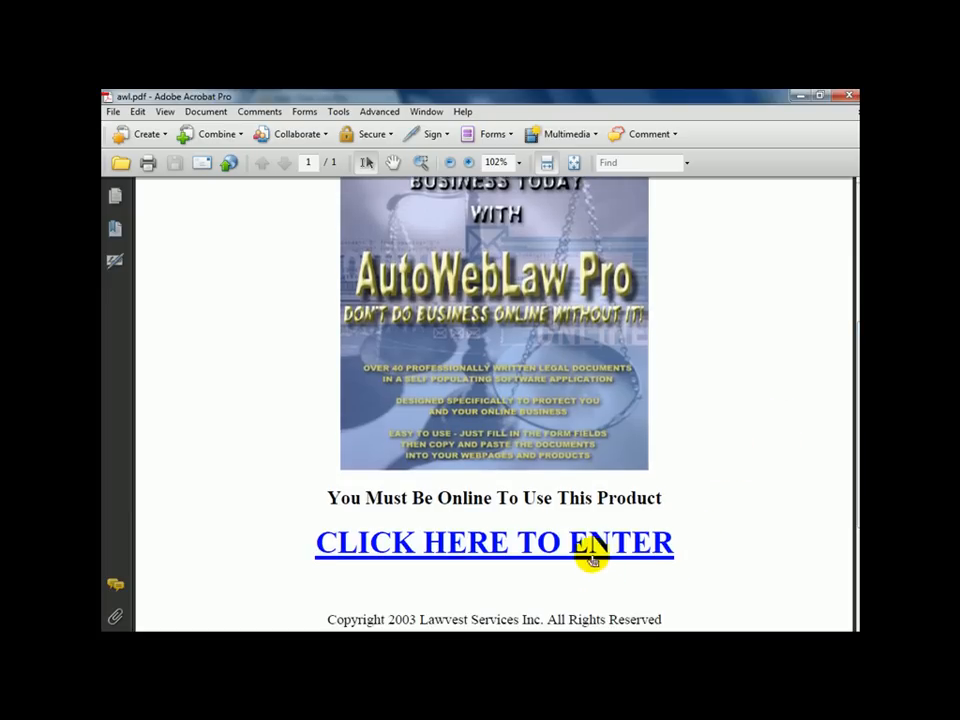
left_click(494, 542)
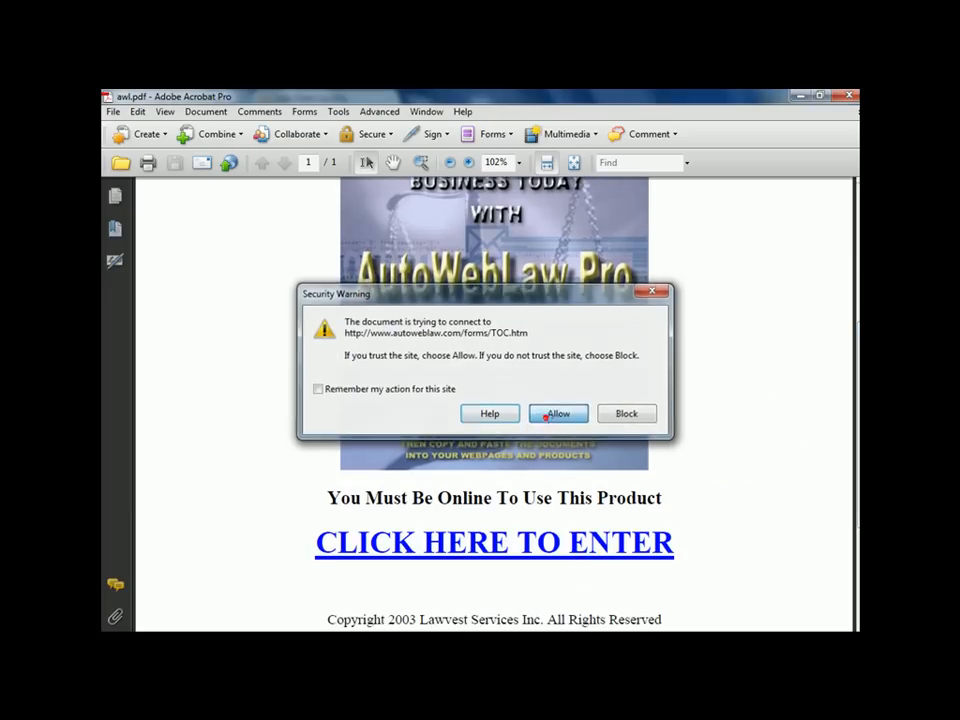
Step: Allow the PDF to connect, then browse the Table of Contents down to Various Website Documents
left_click(558, 412)
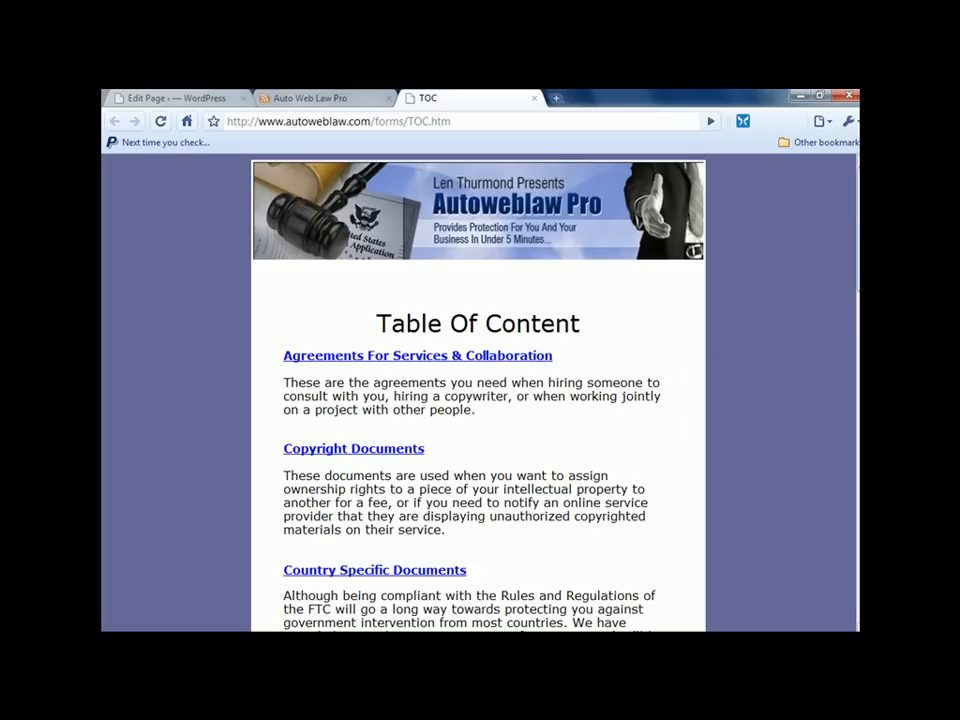
scroll("down", 3)
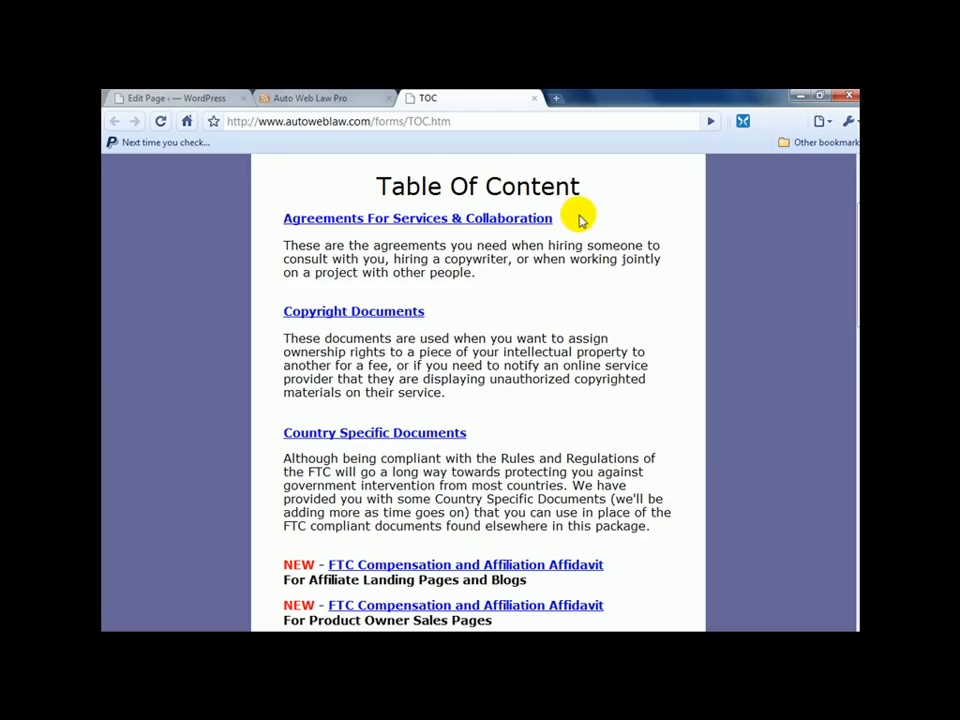
scroll("down", 3)
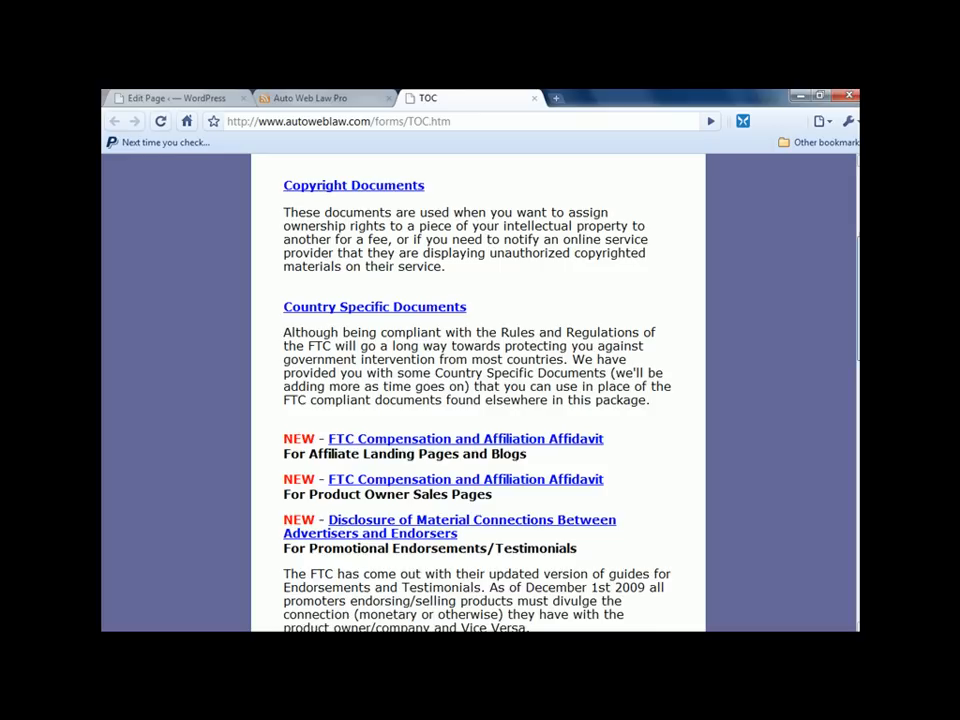
scroll("down", 3)
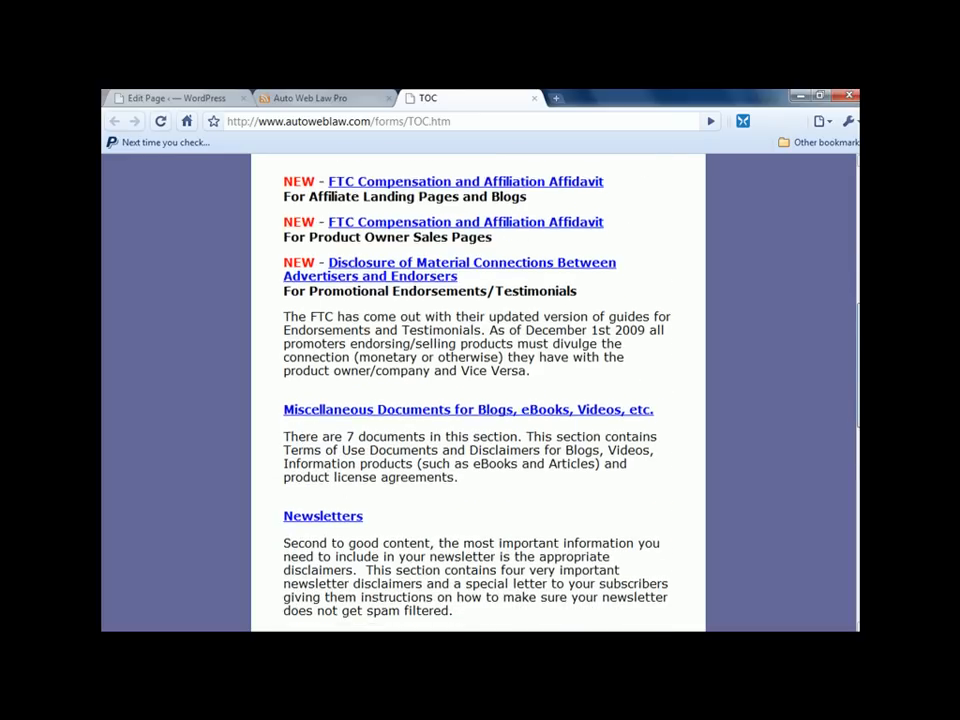
scroll("down", 3)
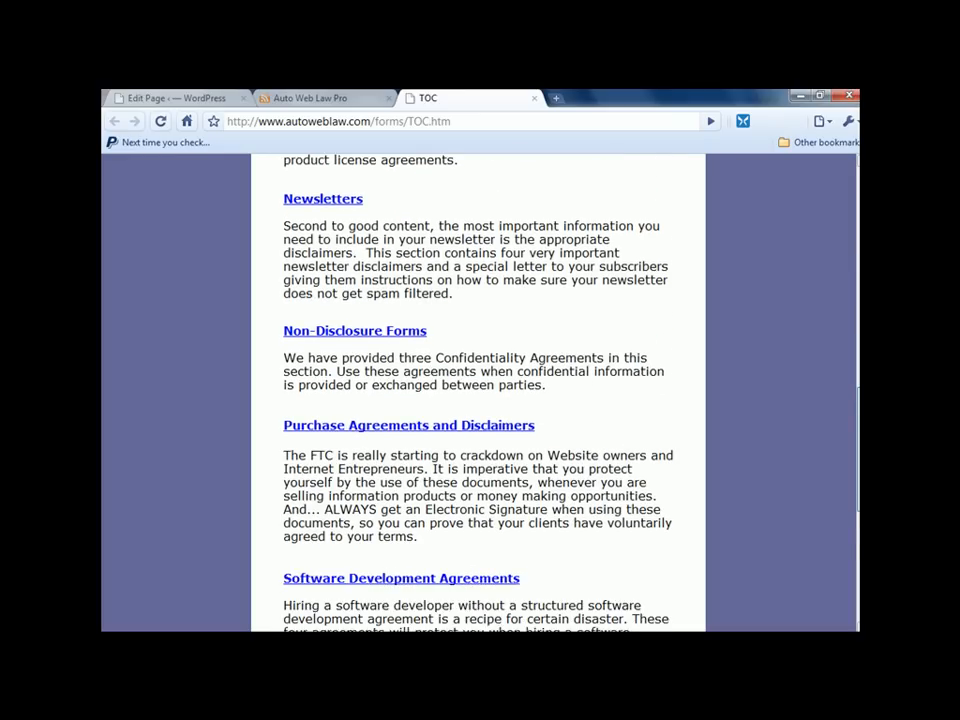
scroll("down", 3)
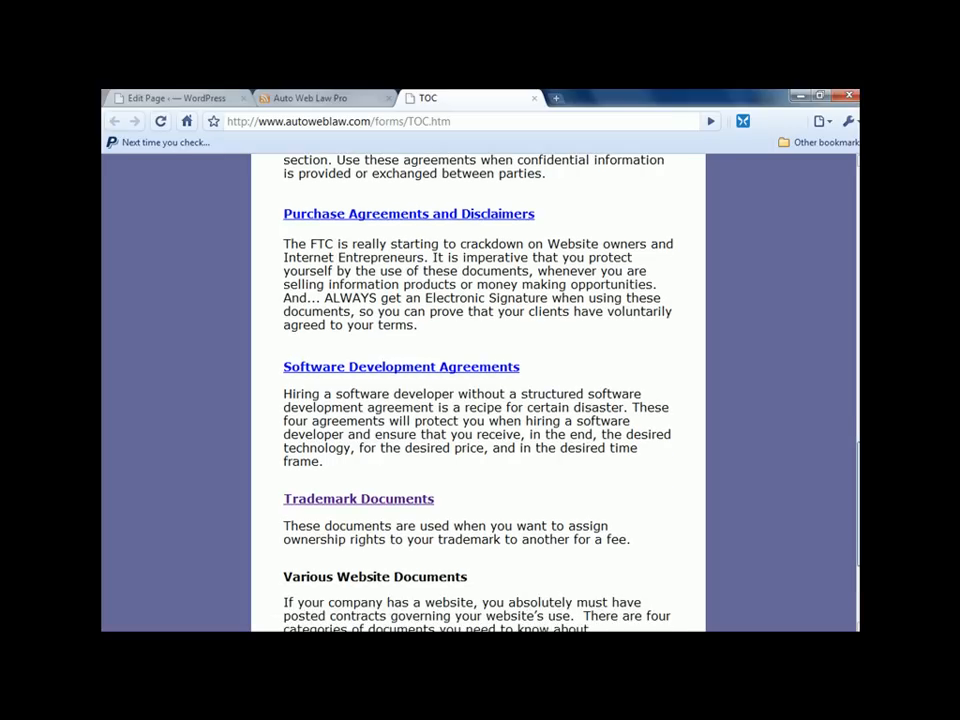
scroll("down", 3)
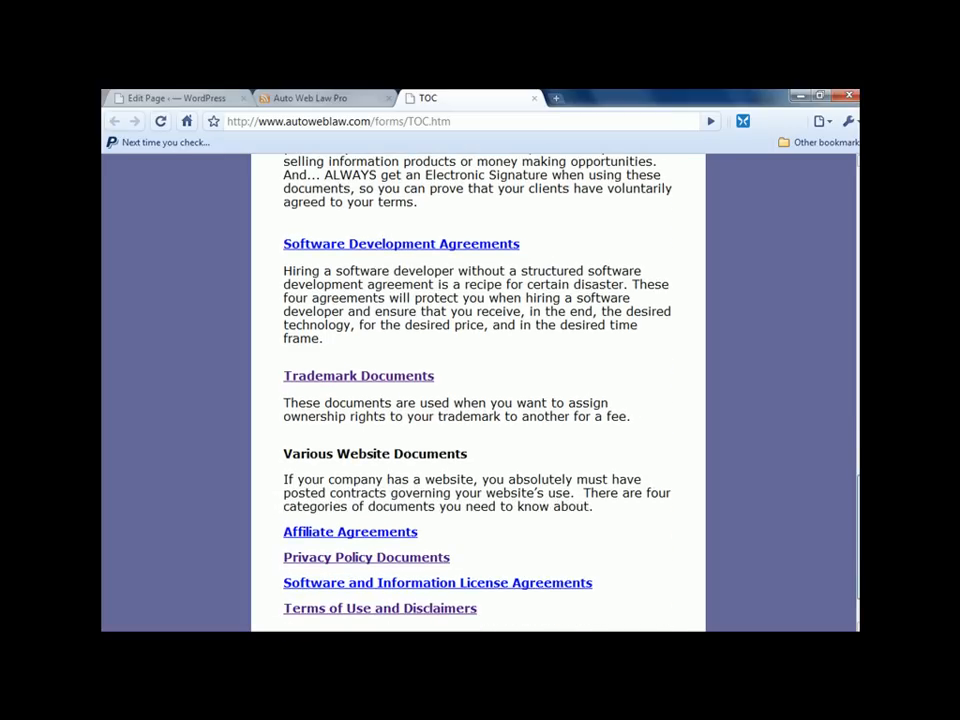
scroll("down", 3)
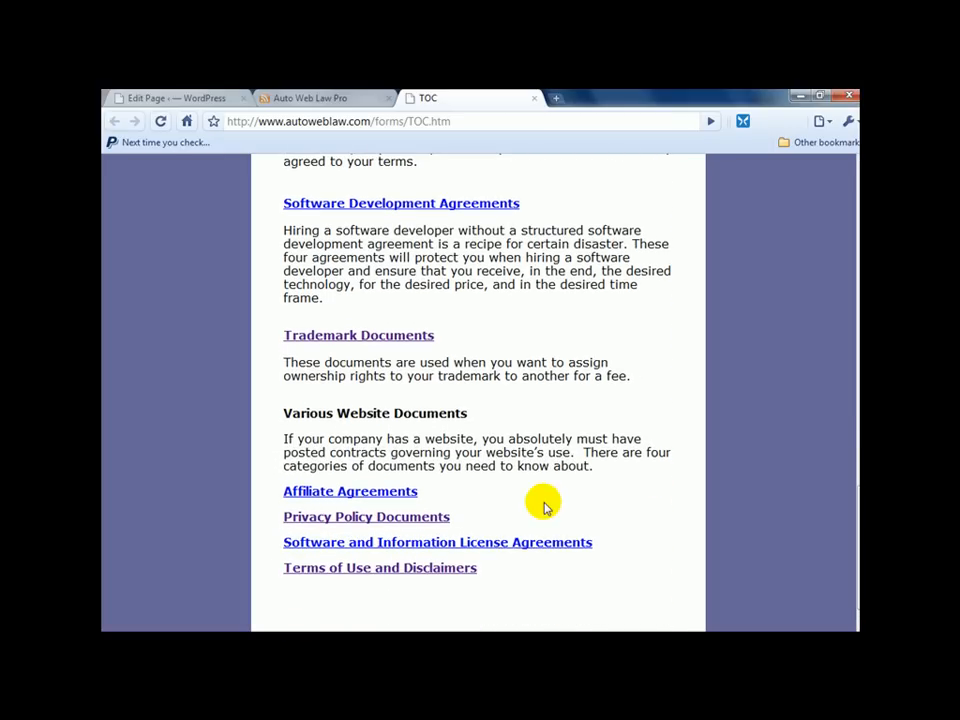
mouse_move(456, 496)
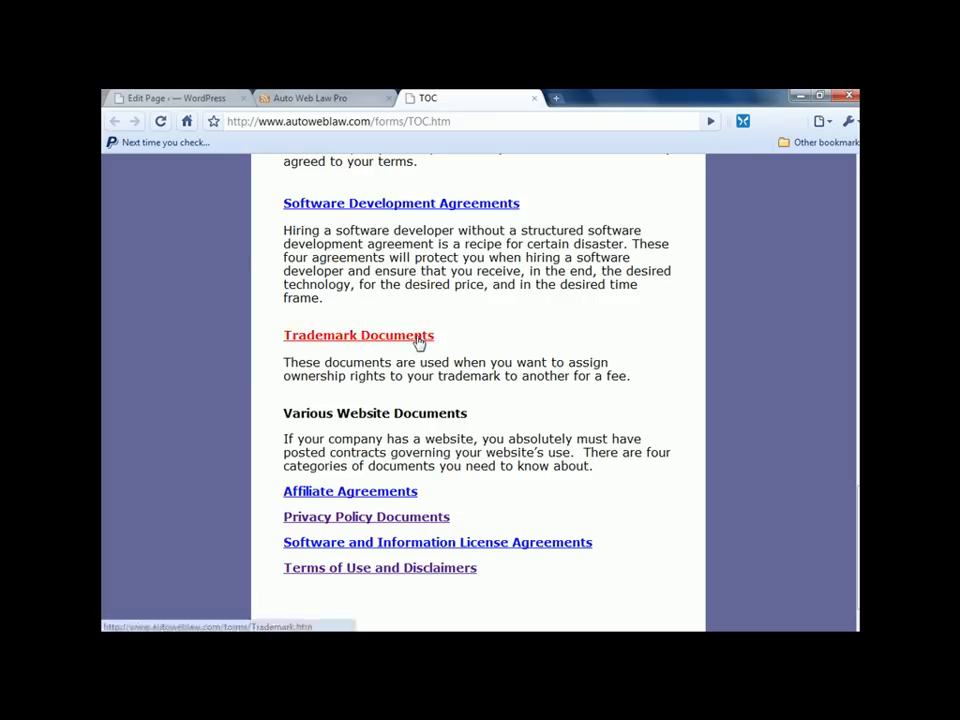
left_click(358, 336)
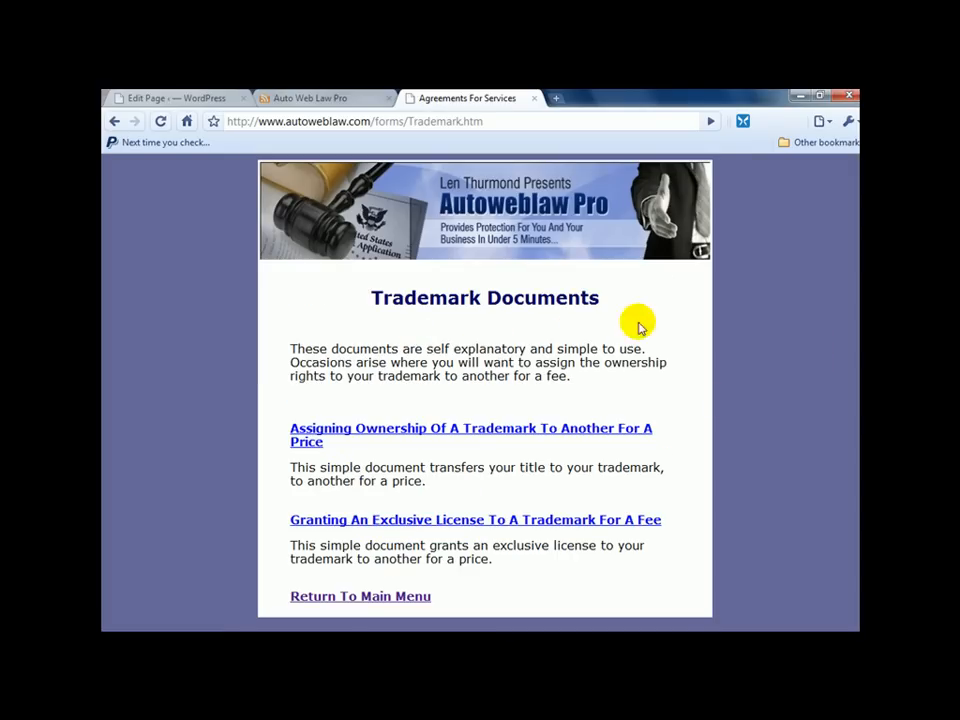
mouse_move(520, 296)
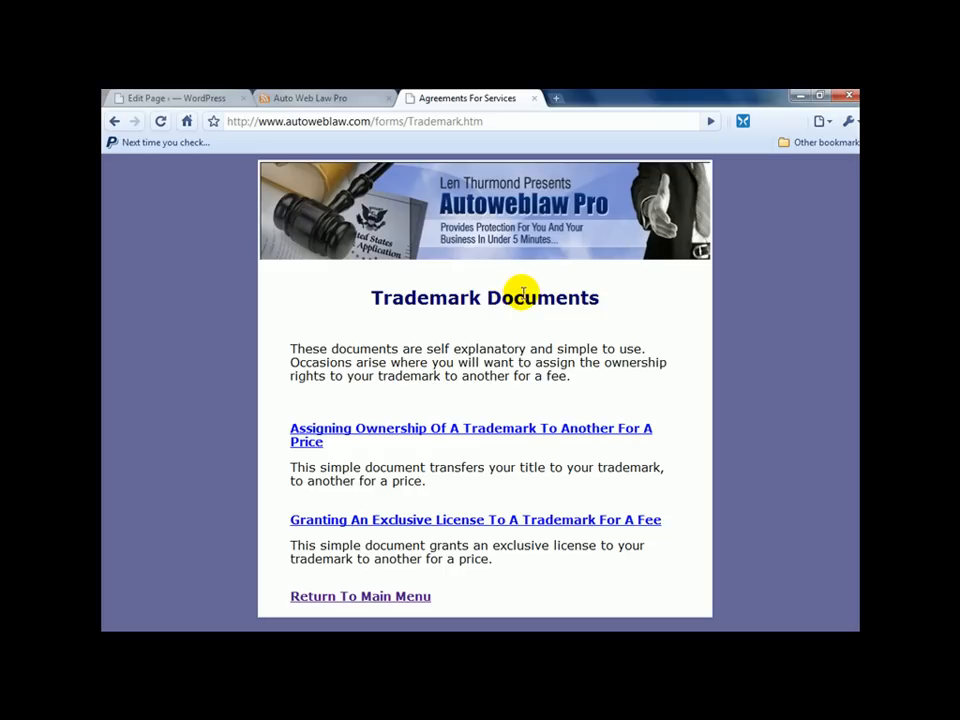
mouse_move(448, 316)
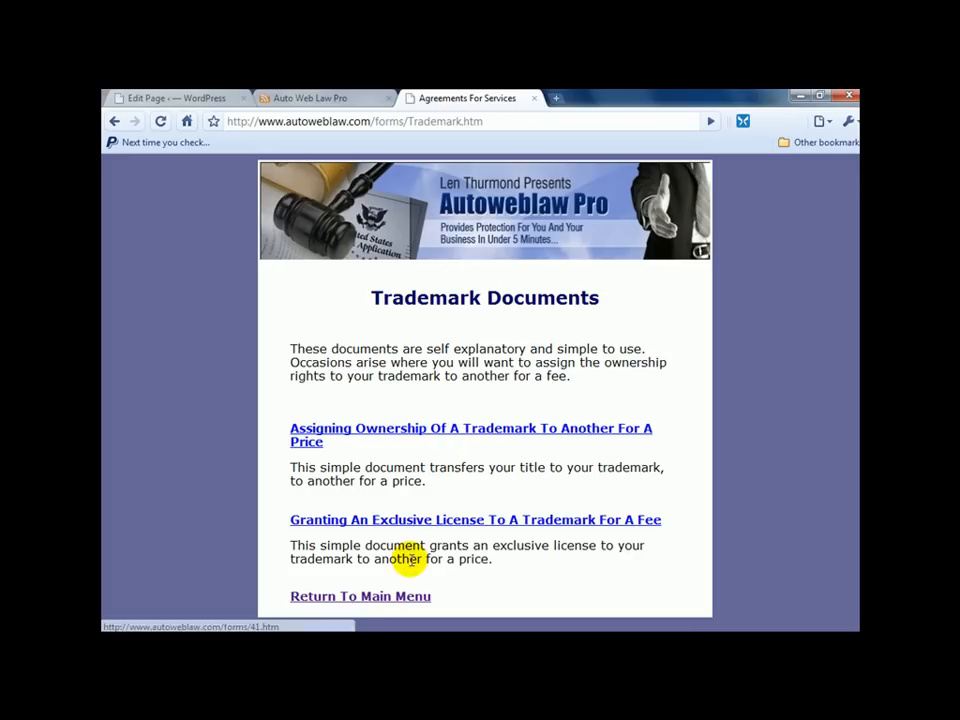
left_click(360, 596)
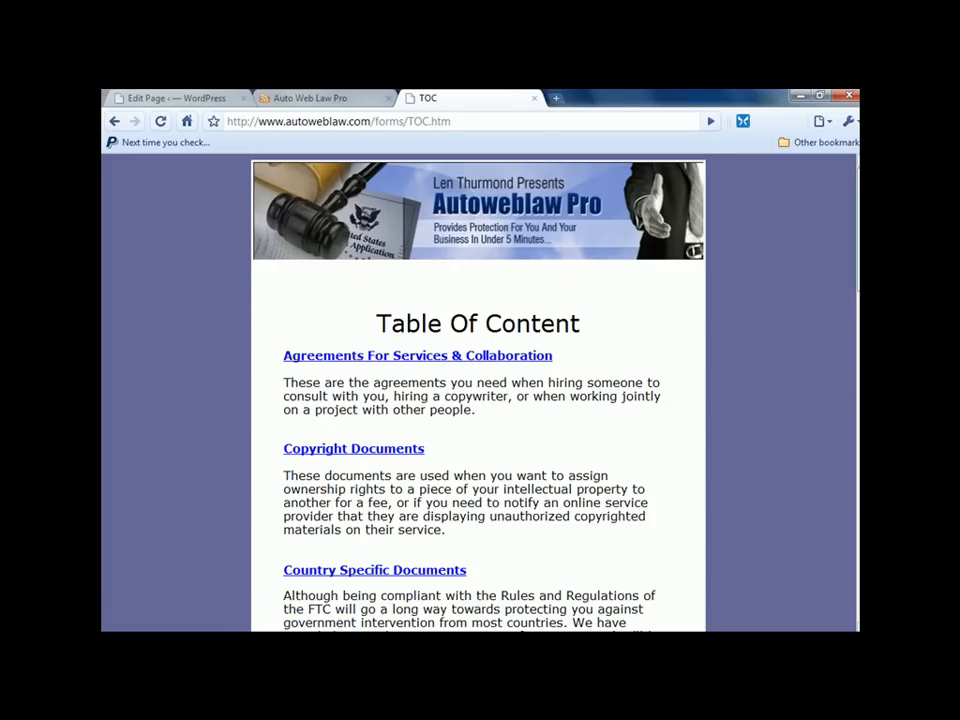
scroll("down", 3)
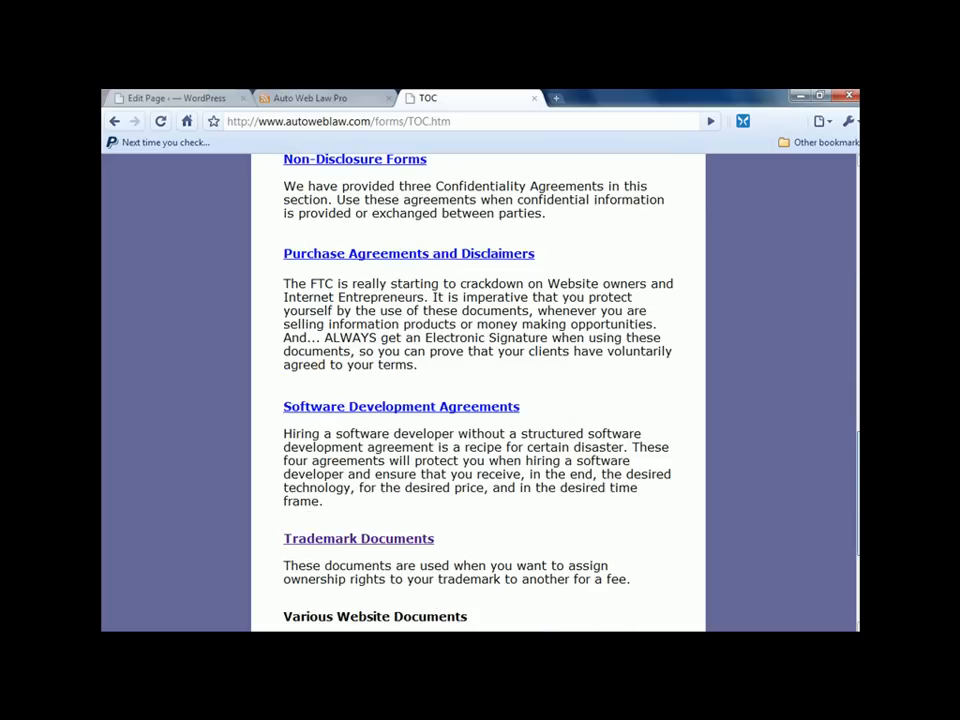
scroll("down", 3)
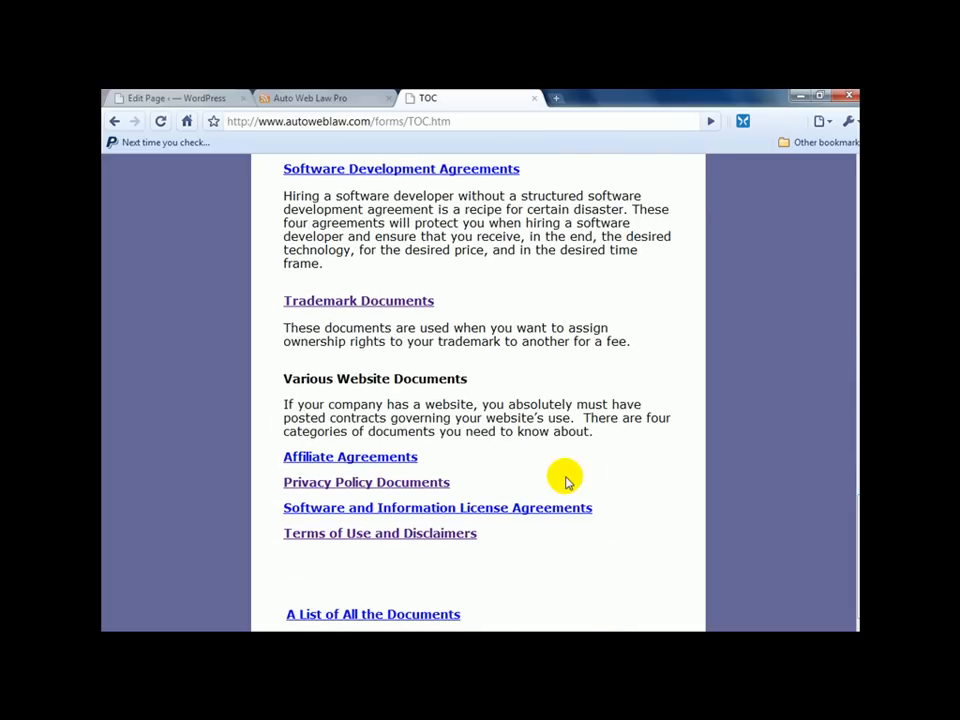
mouse_move(440, 488)
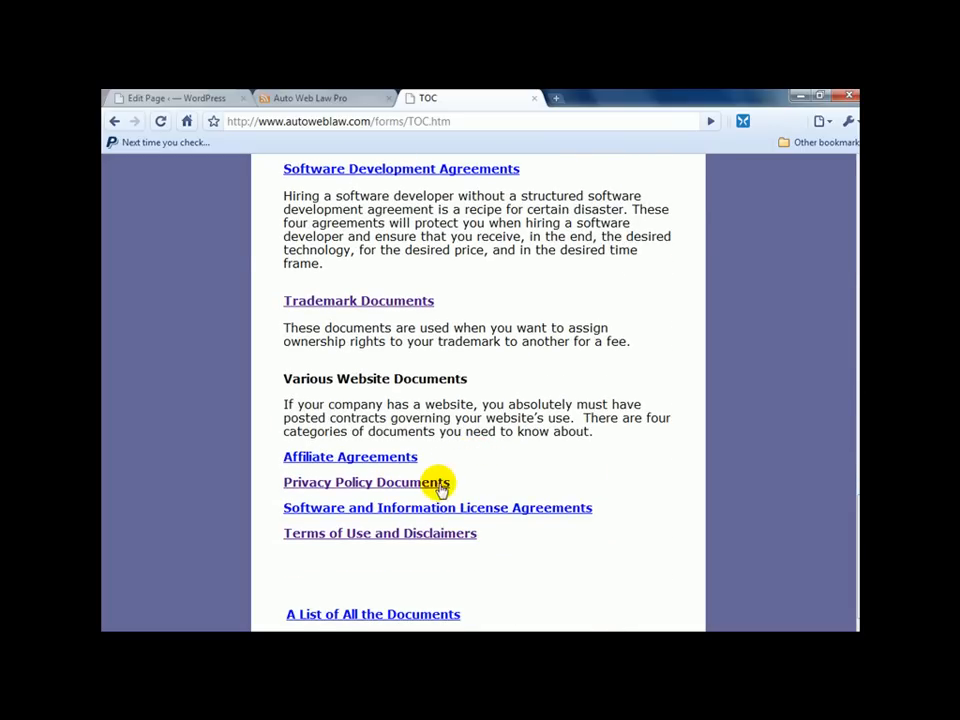
Step: From Privacy Policy Documents, reach the empty Comprehensive Privacy Policy Statement form
left_click(366, 480)
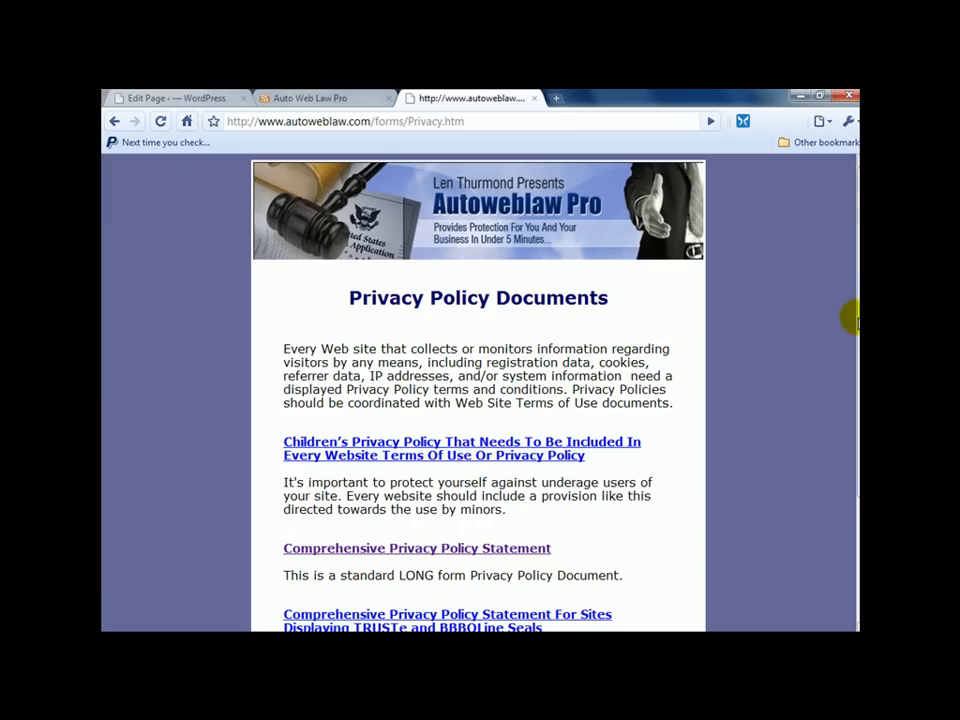
scroll("down", 3)
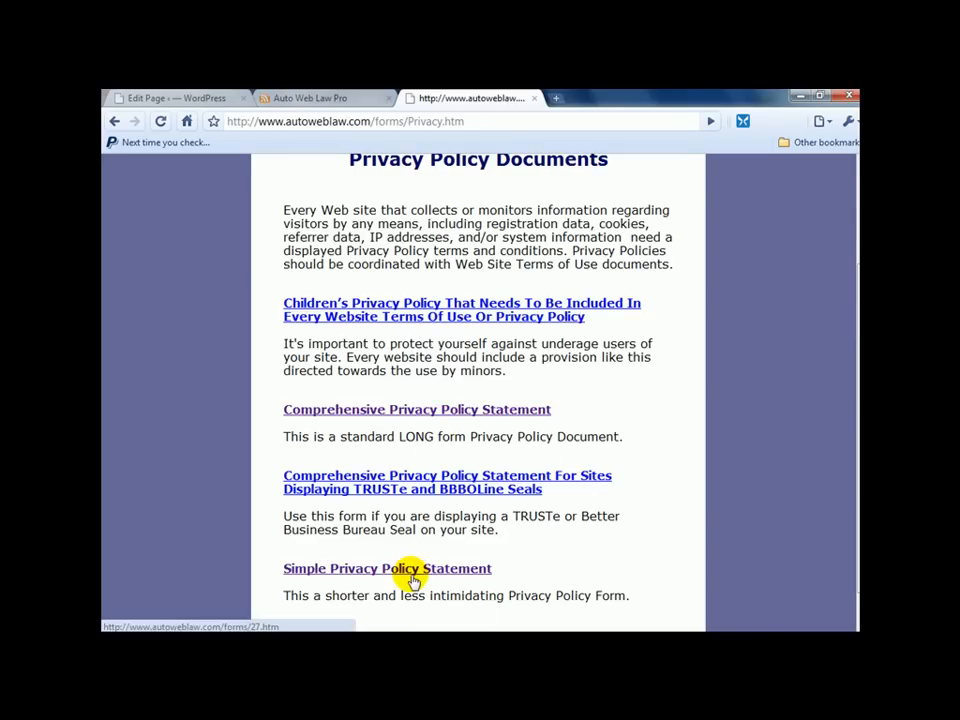
mouse_move(530, 556)
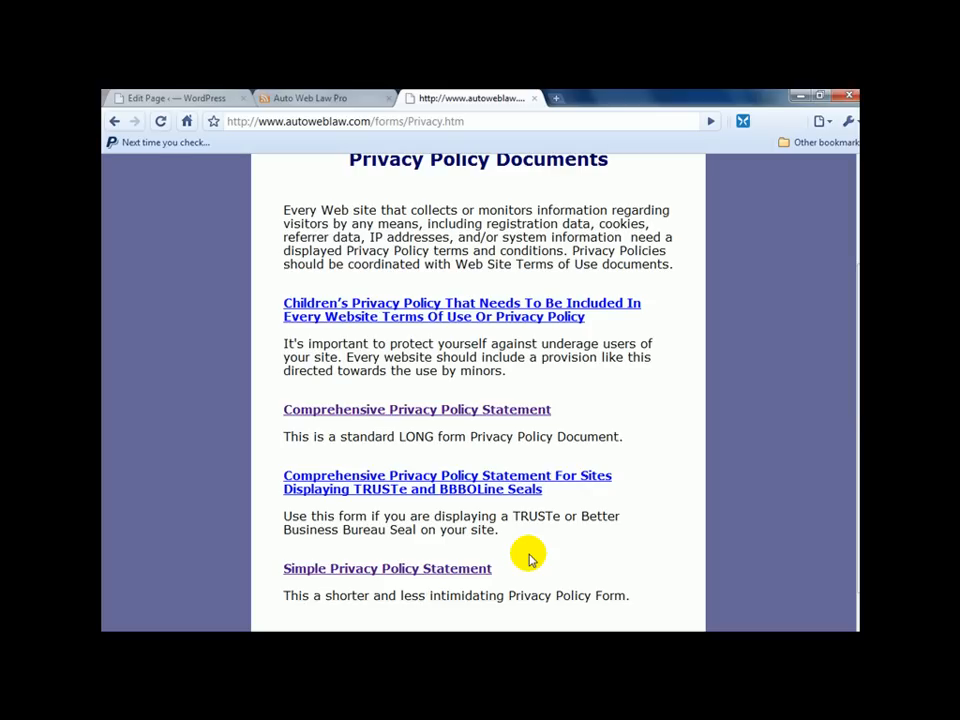
mouse_move(618, 424)
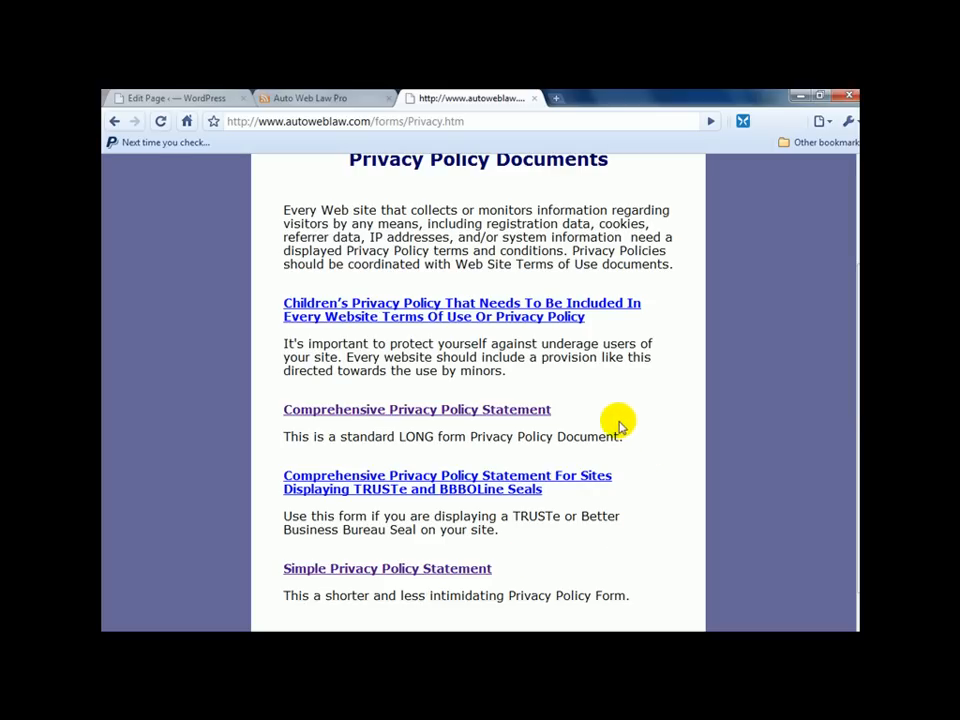
mouse_move(480, 428)
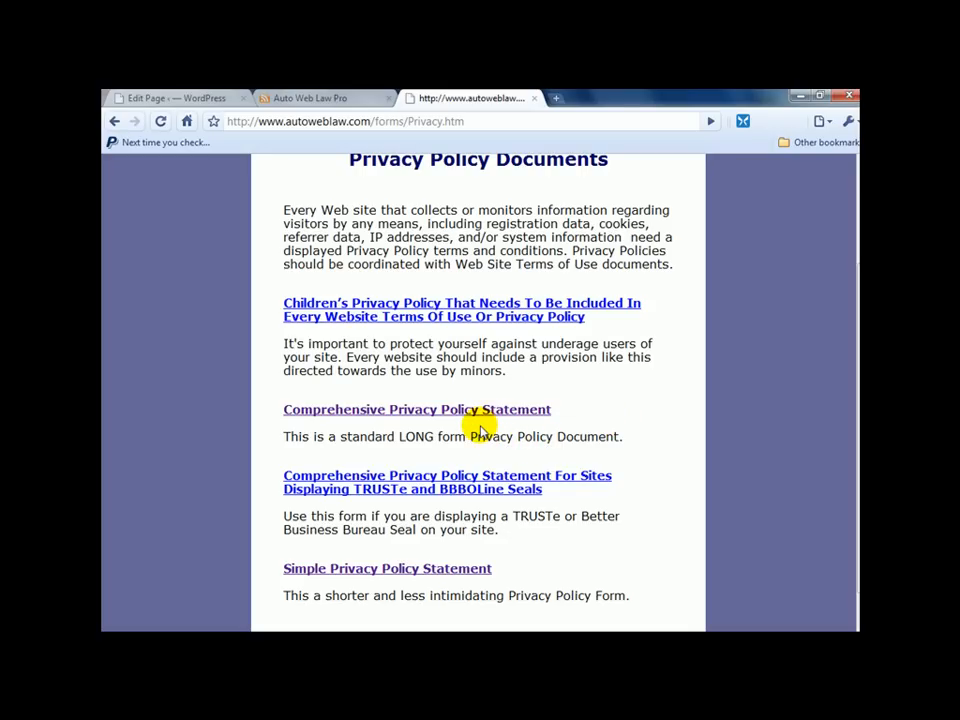
left_click(416, 408)
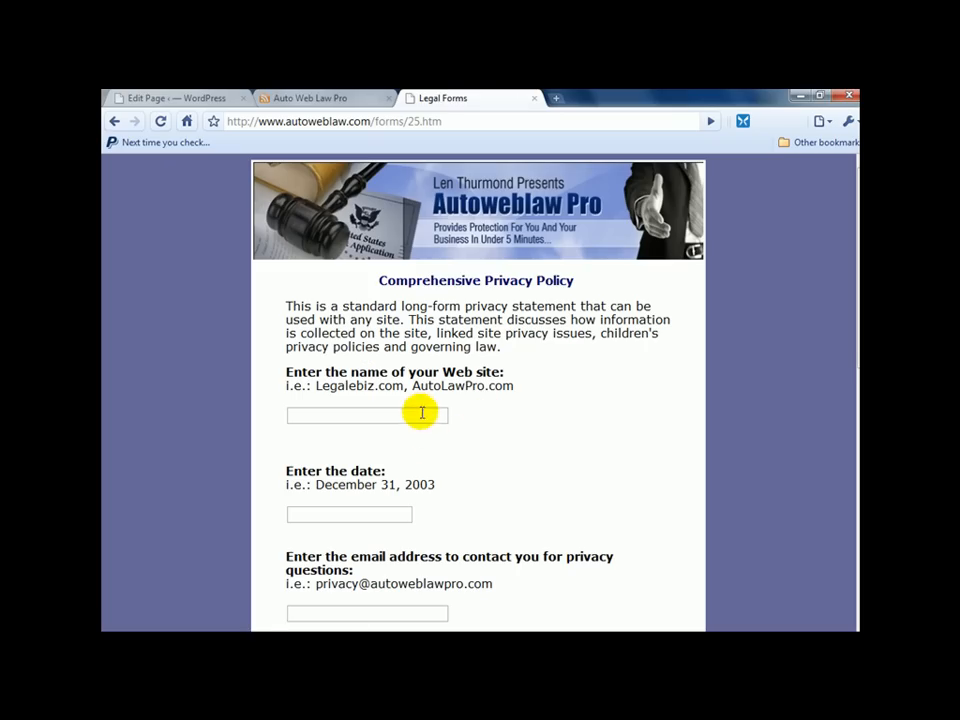
Step: Enter LegalDocumentSoftware.net as the website name and 06/07/2010 as the date
left_click(368, 414)
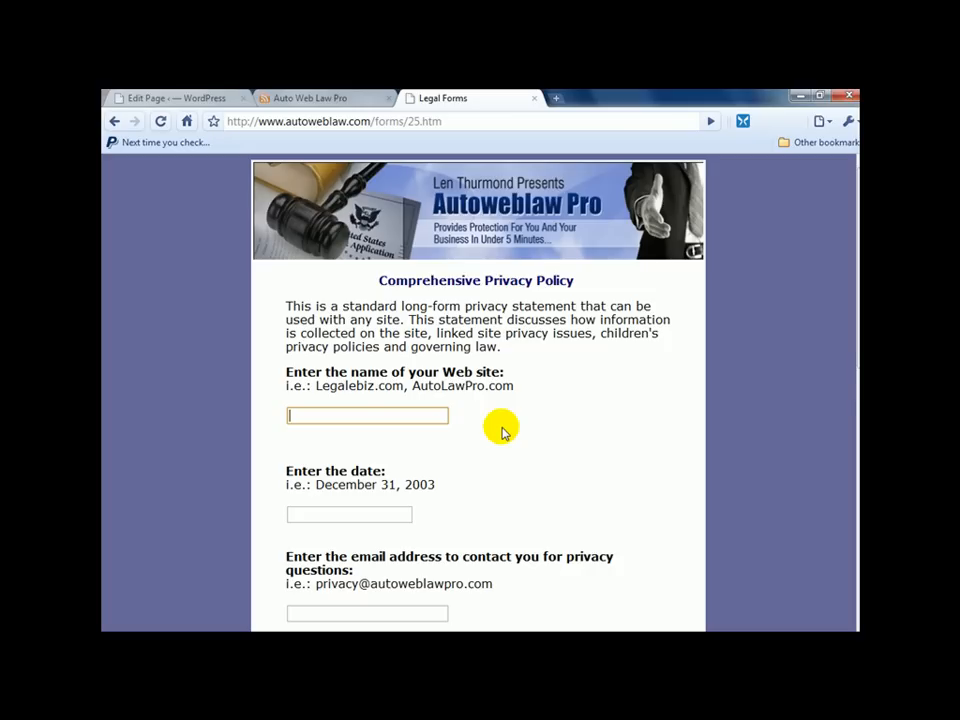
type("Doc")
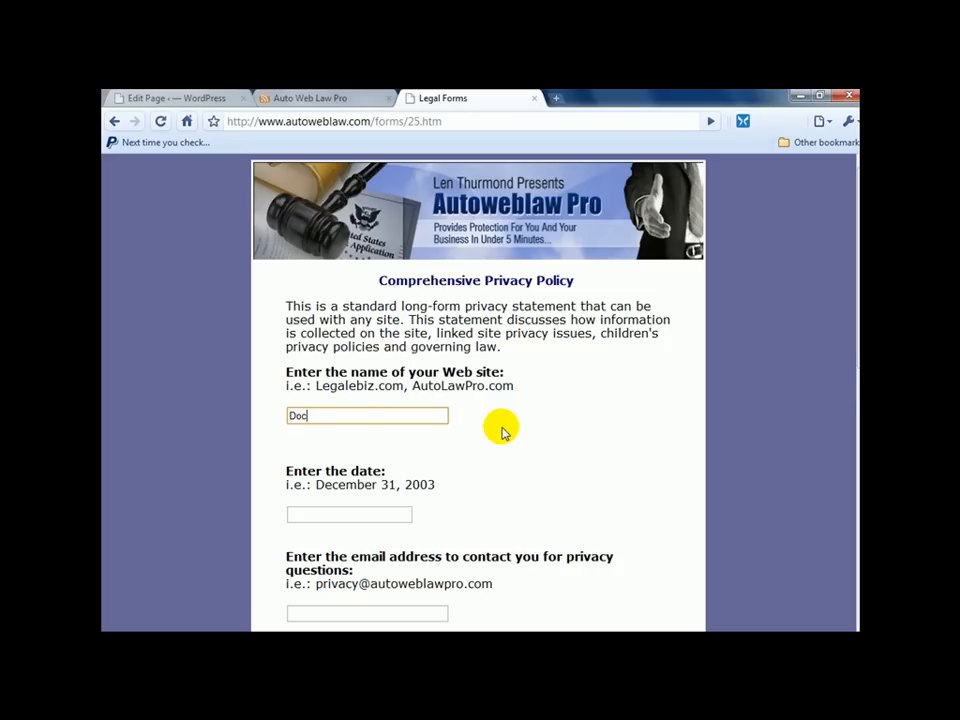
type("ument")
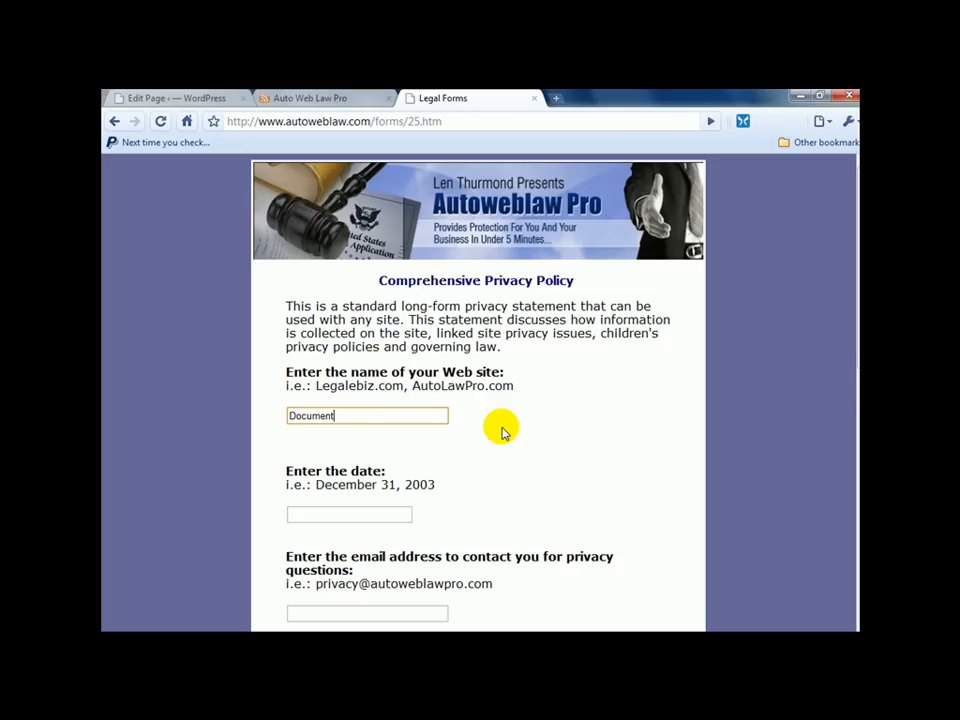
type("Software")
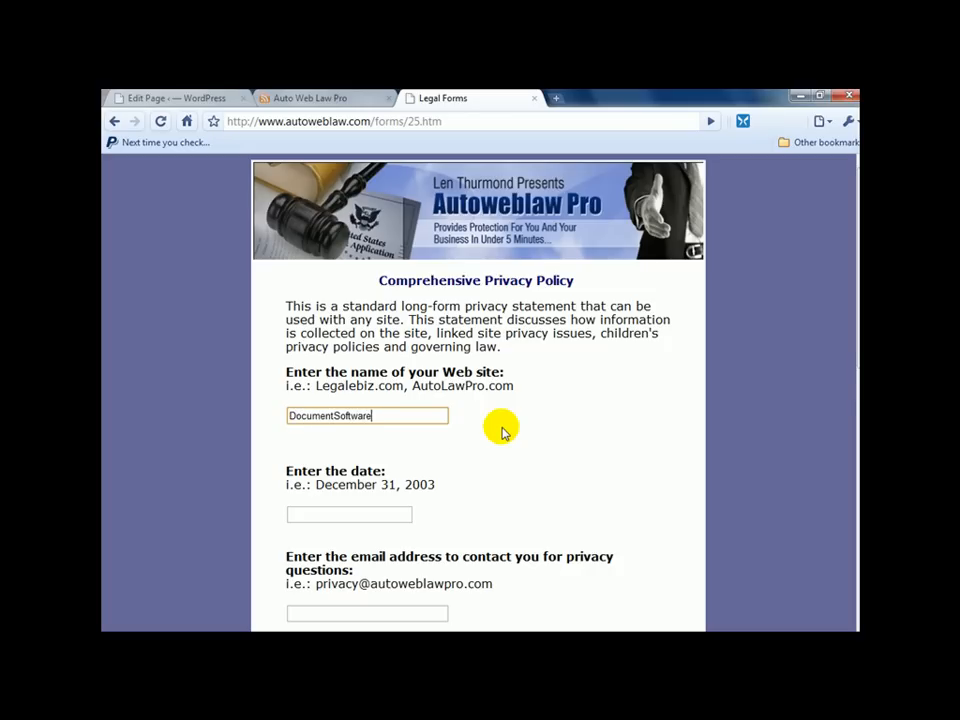
type(".net")
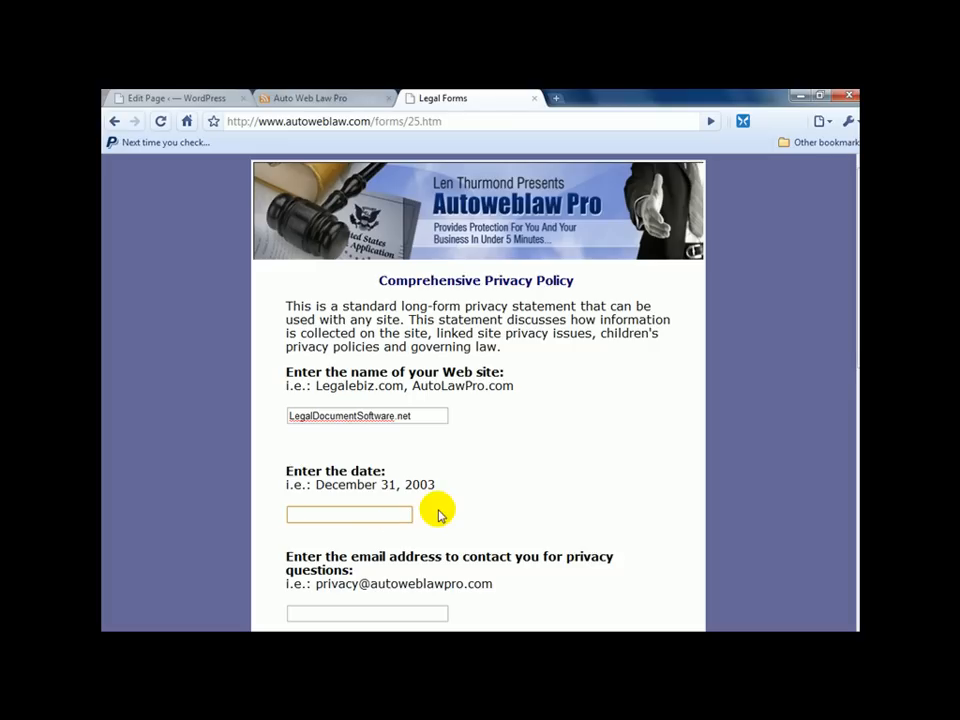
type("0")
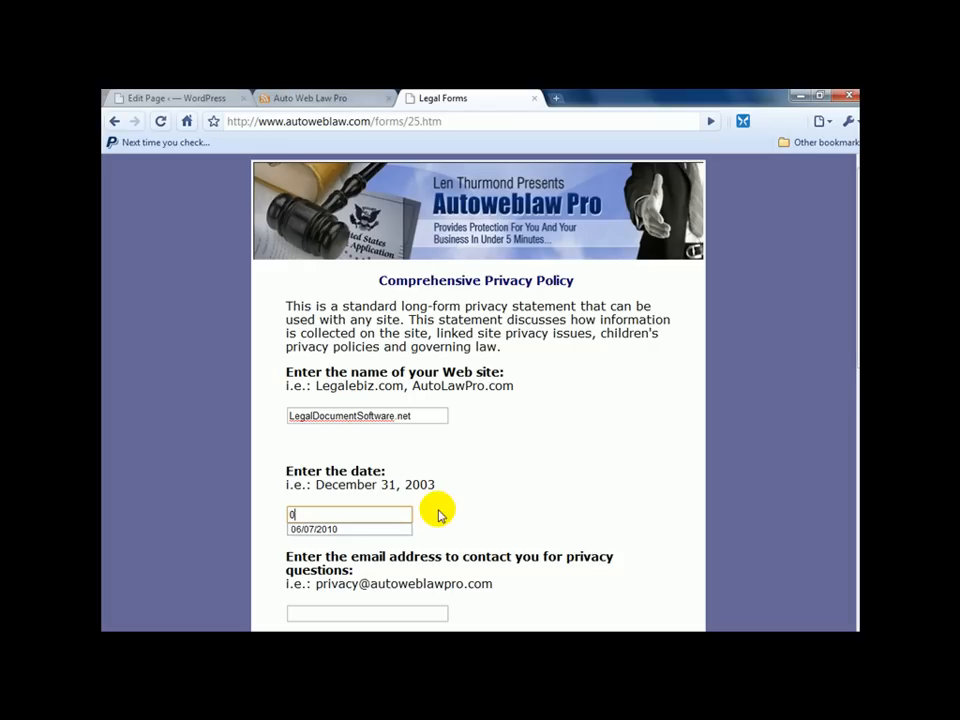
type("6")
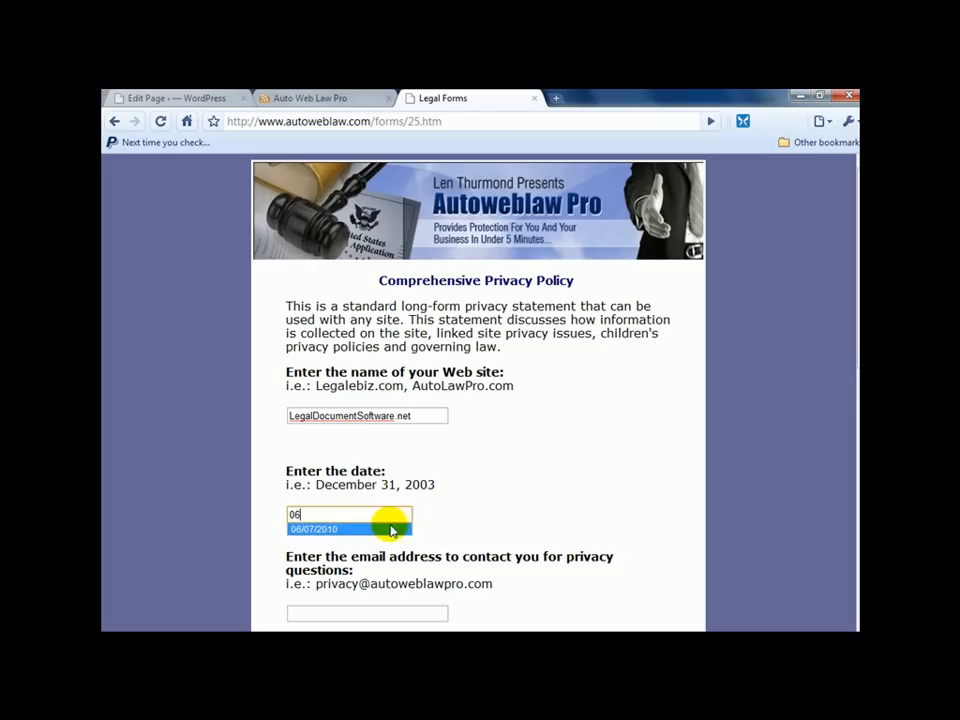
scroll("down", 3)
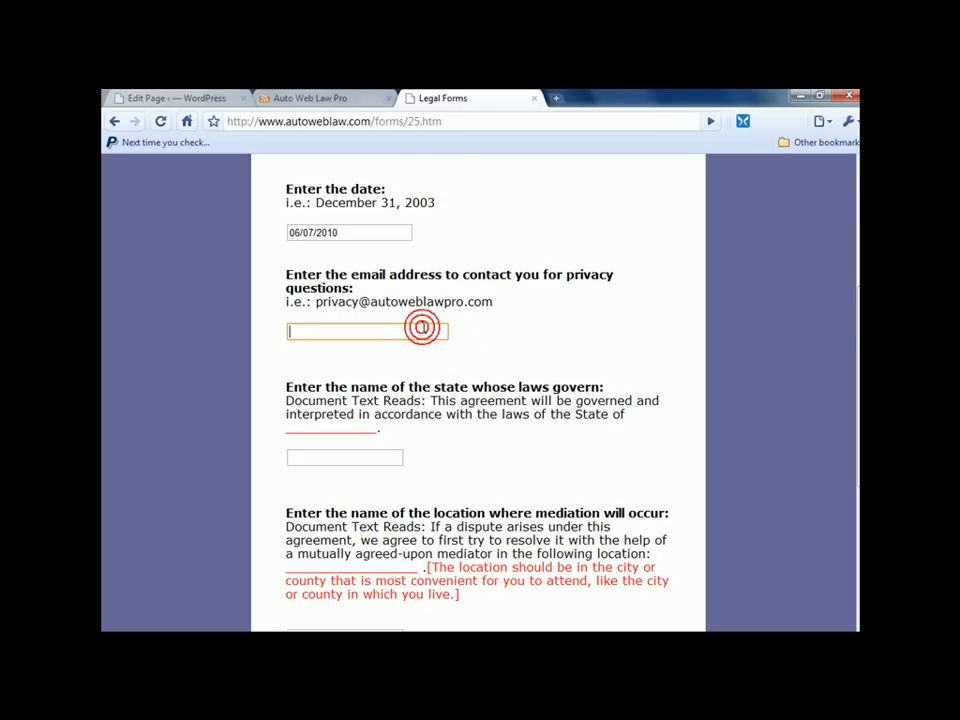
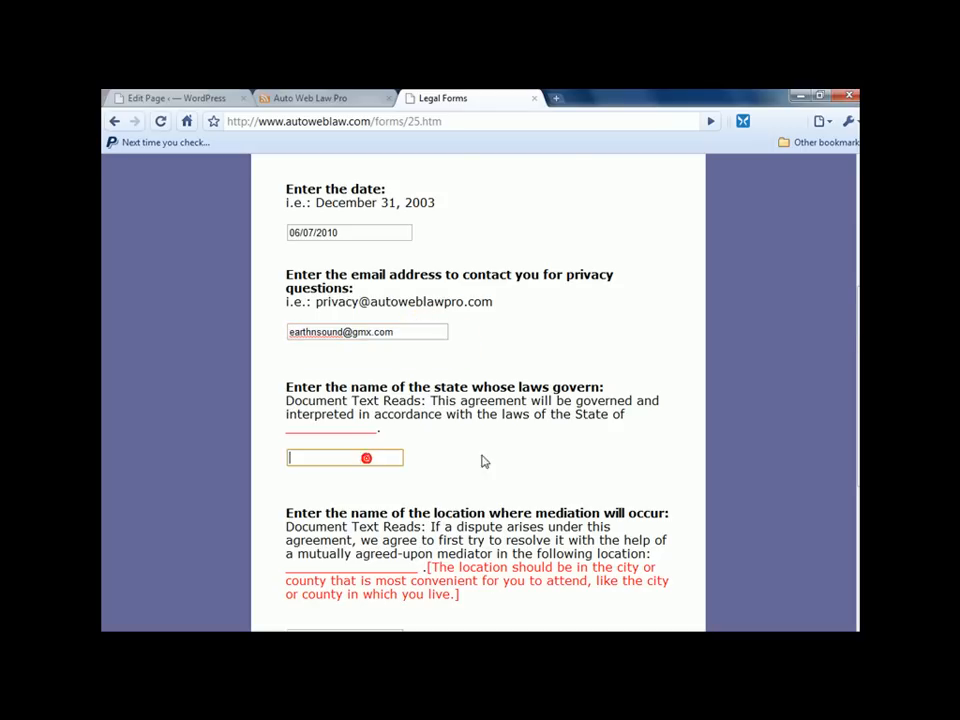
type("C")
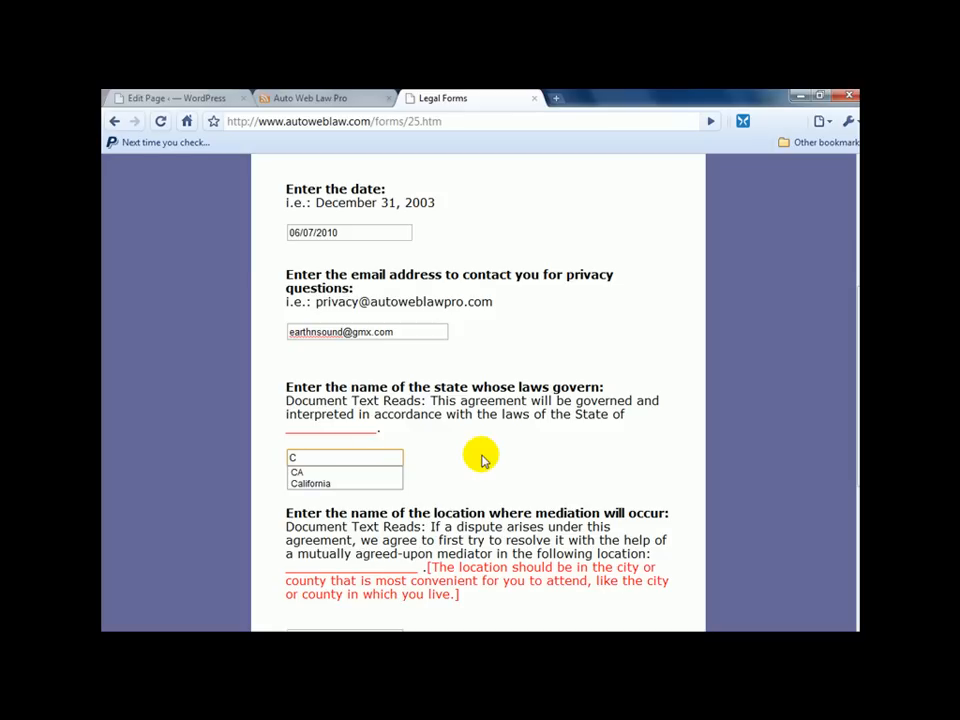
left_click(310, 482)
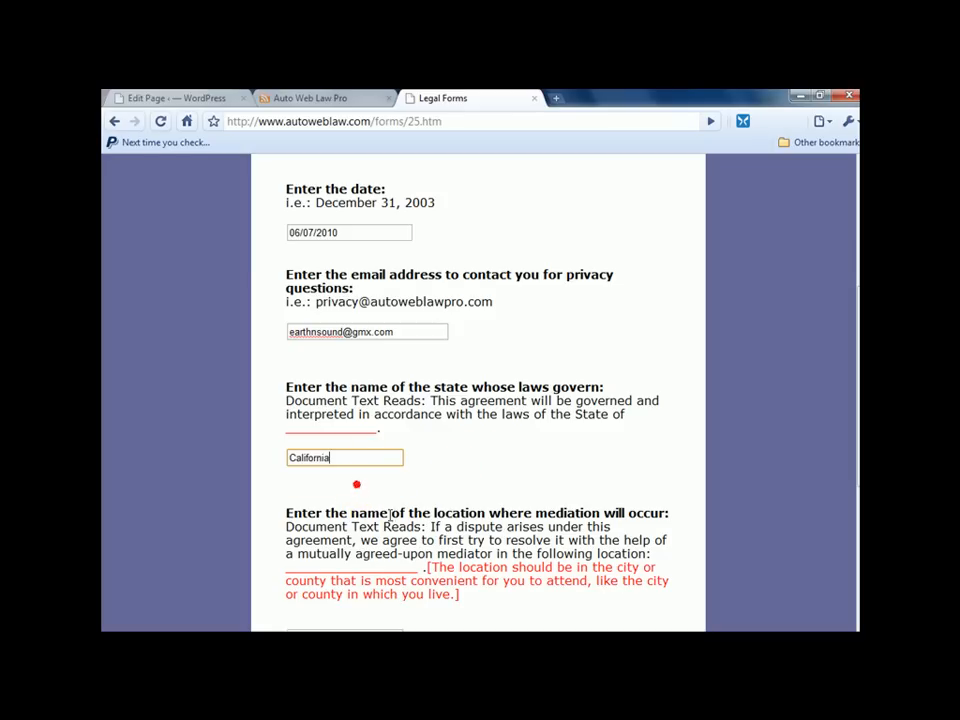
scroll("down", 3)
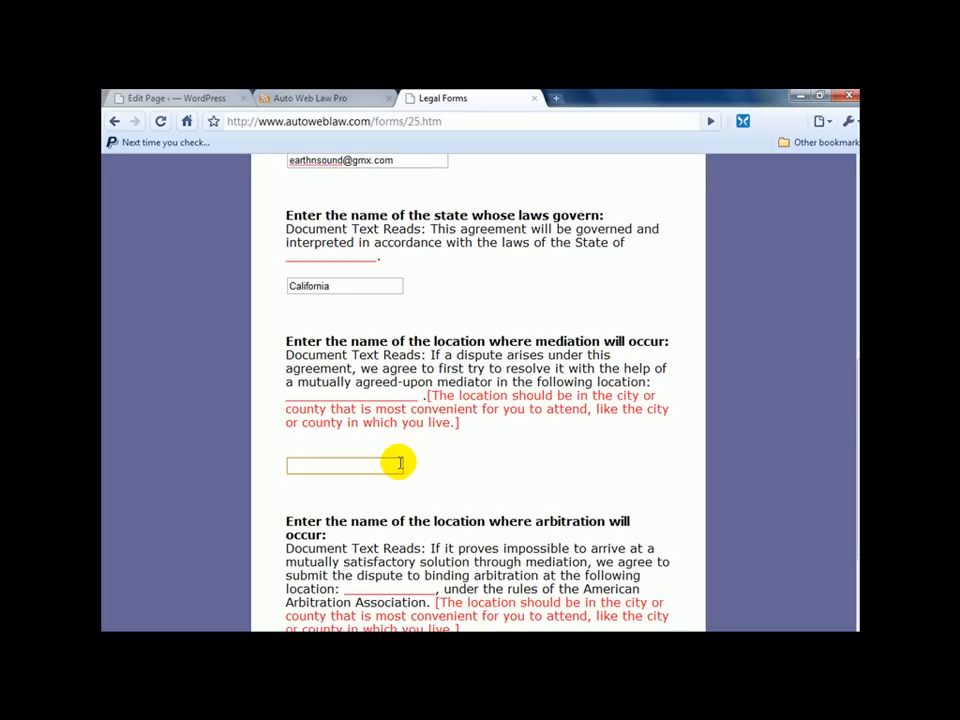
Step: Set San Diego as both mediation and arbitration location and generate the privacy policy
type("San Diego")
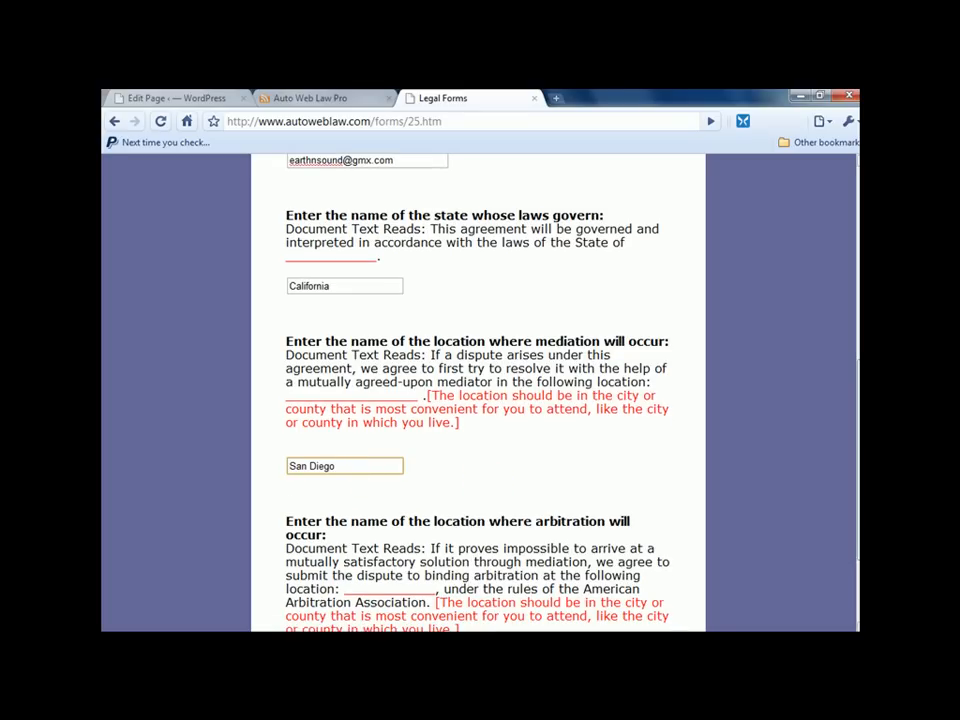
scroll("down", 3)
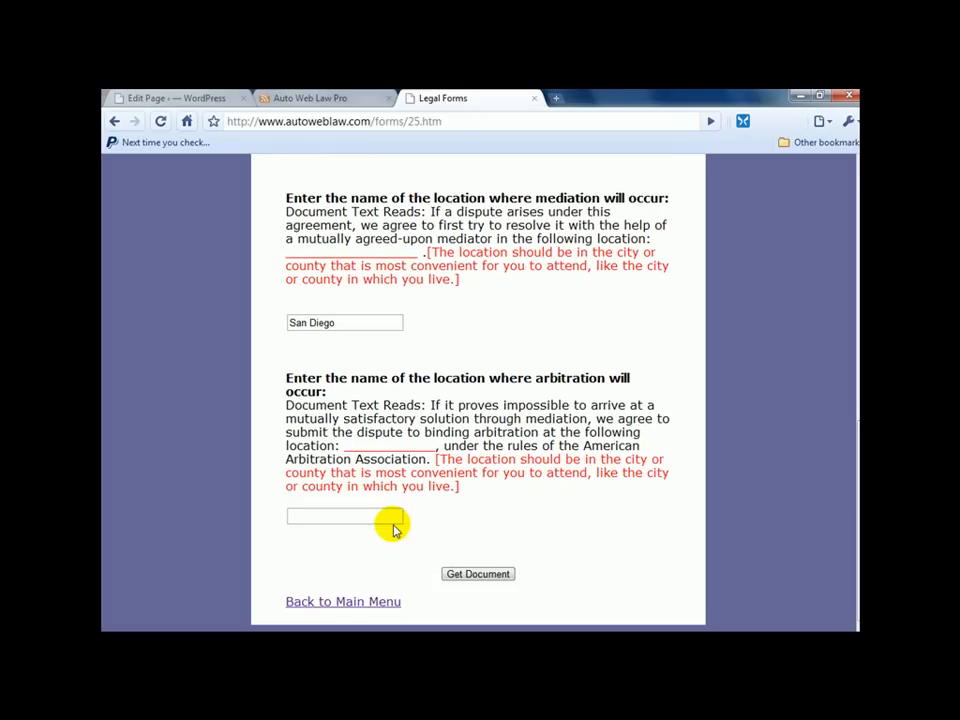
left_click(344, 516)
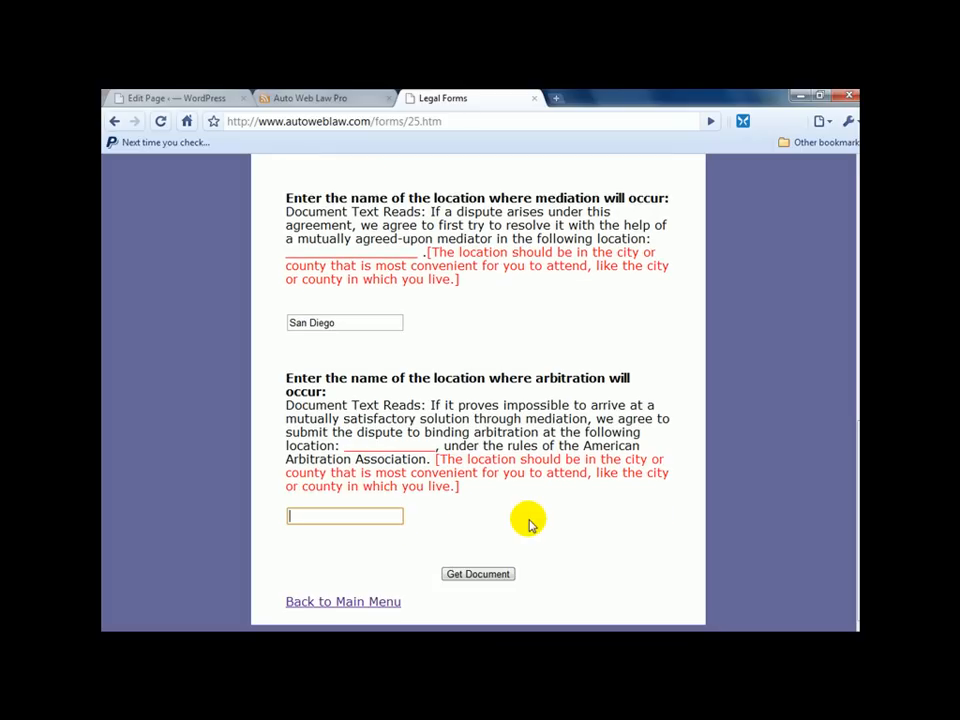
type("San Diego")
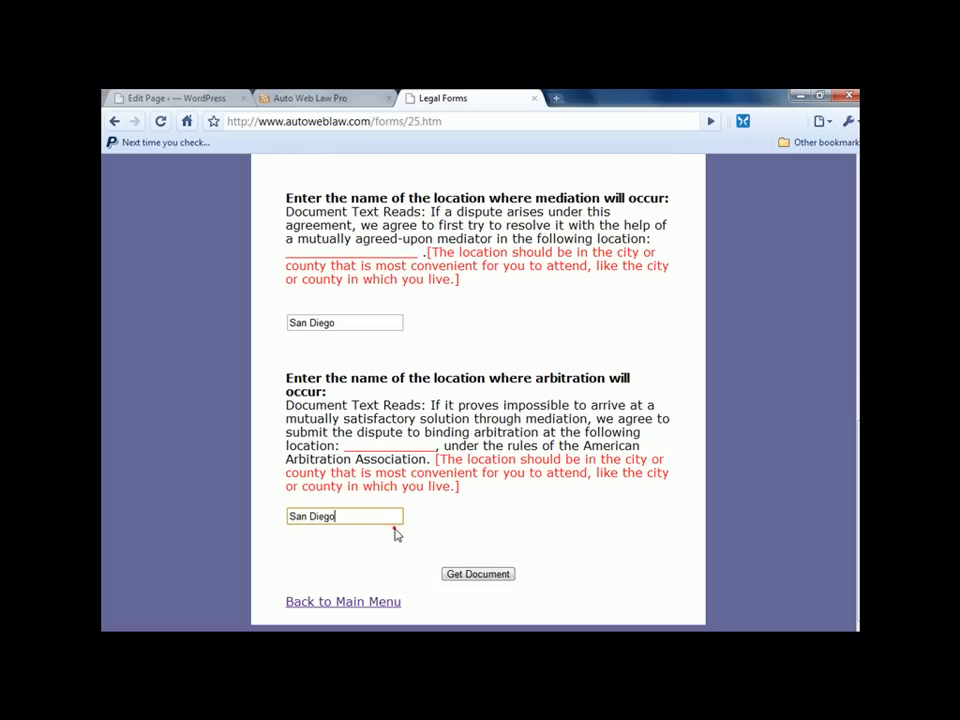
left_click(476, 572)
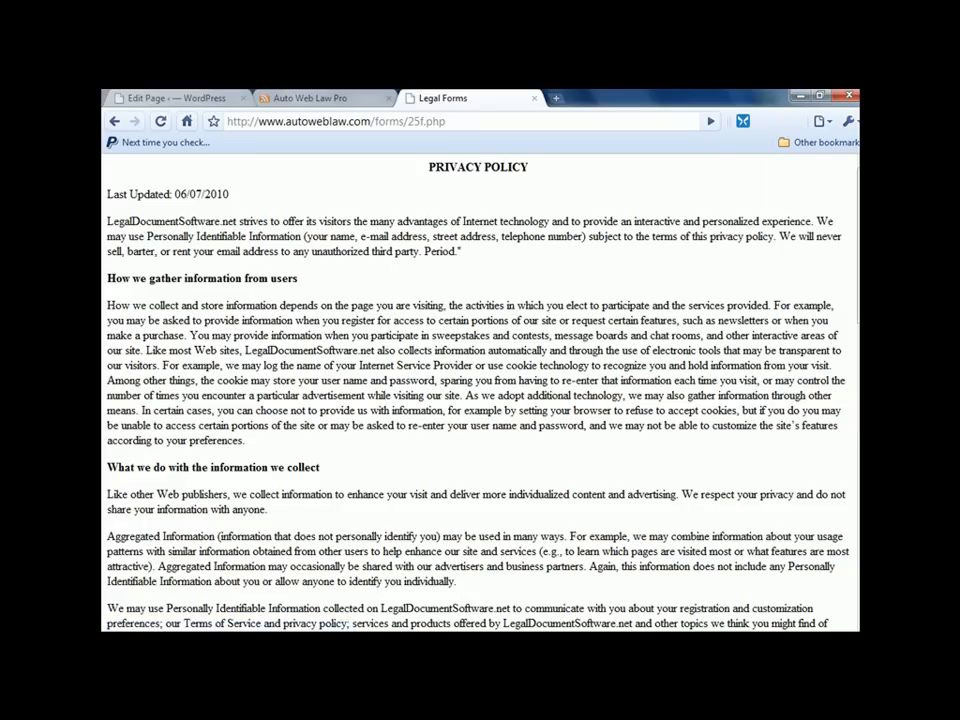
scroll("down", 3)
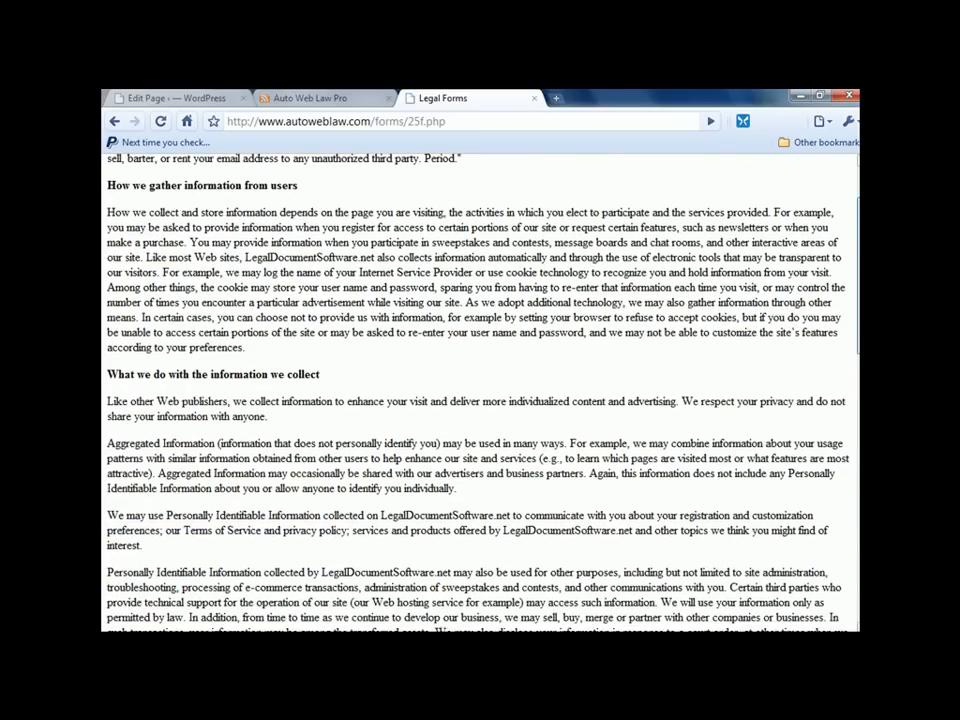
scroll("down", 3)
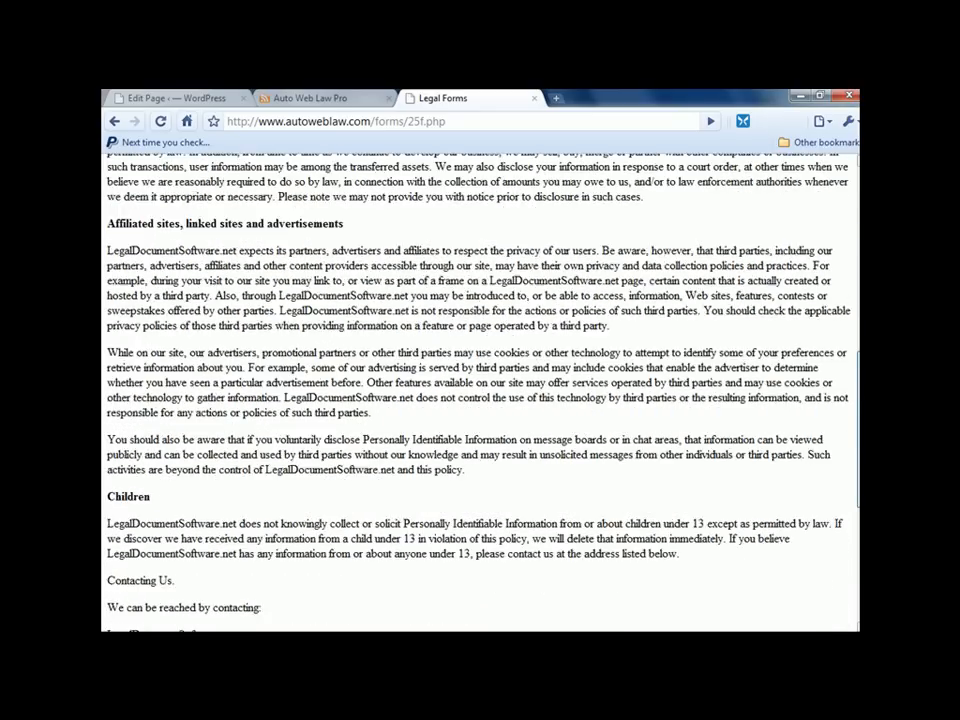
scroll("down", 3)
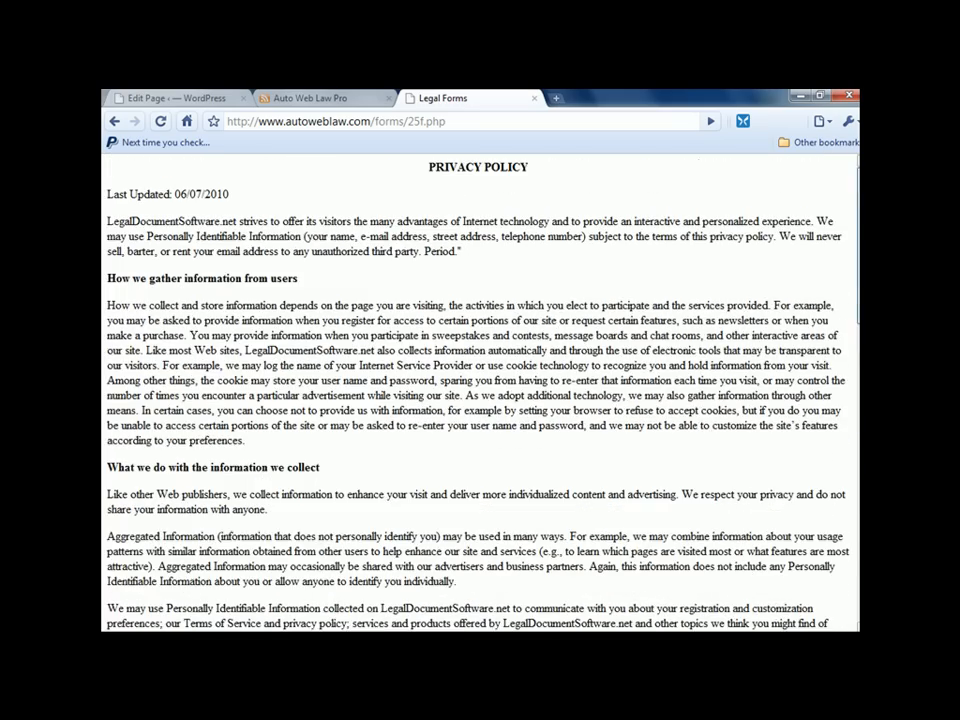
mouse_move(680, 284)
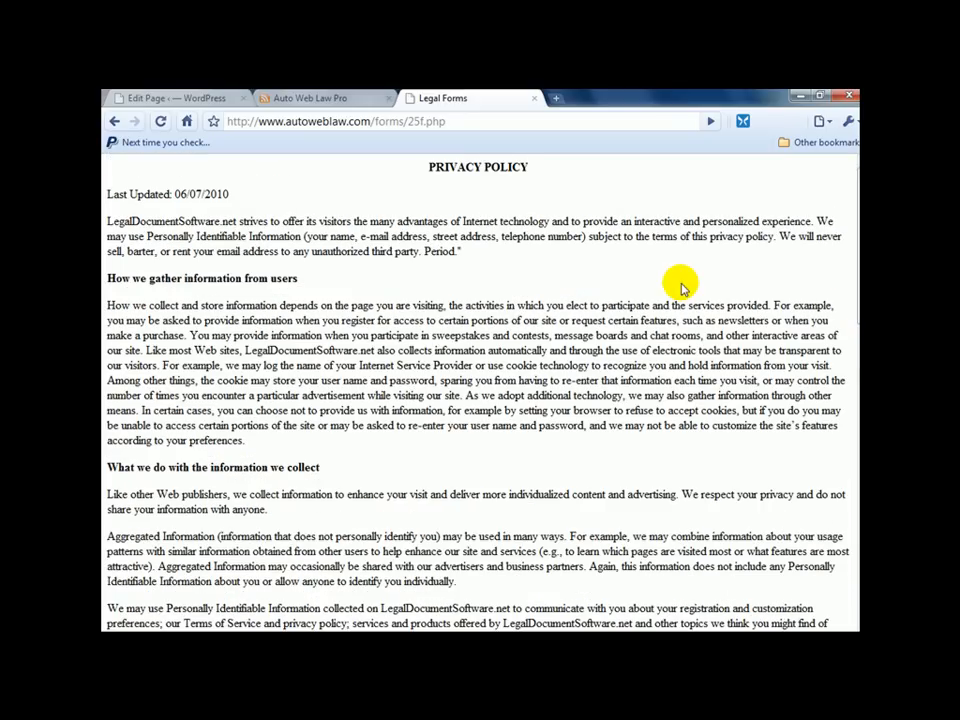
mouse_move(256, 438)
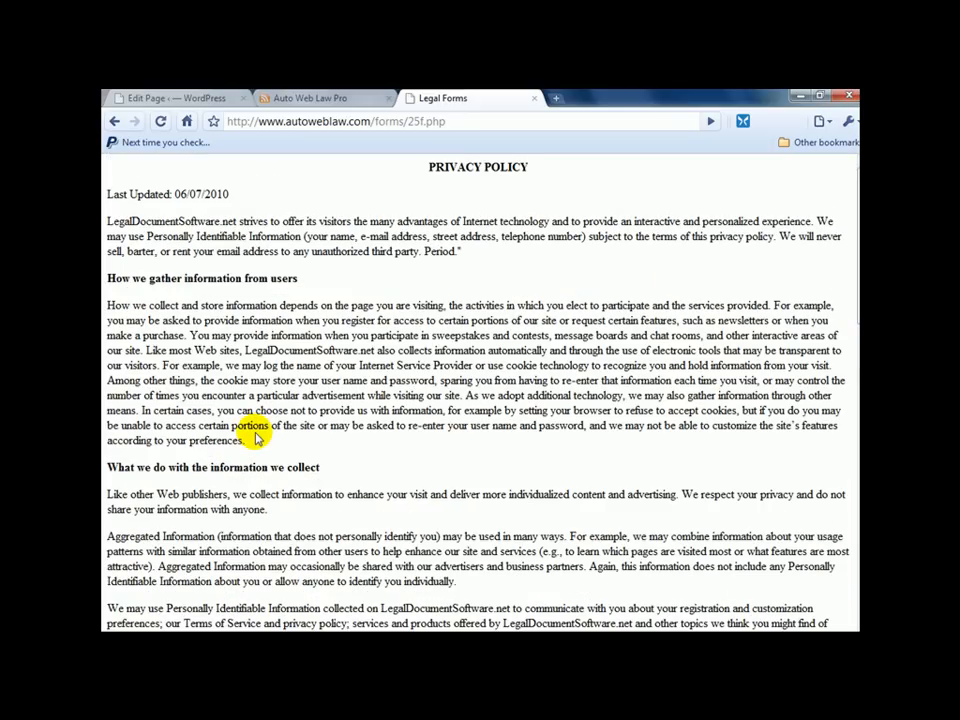